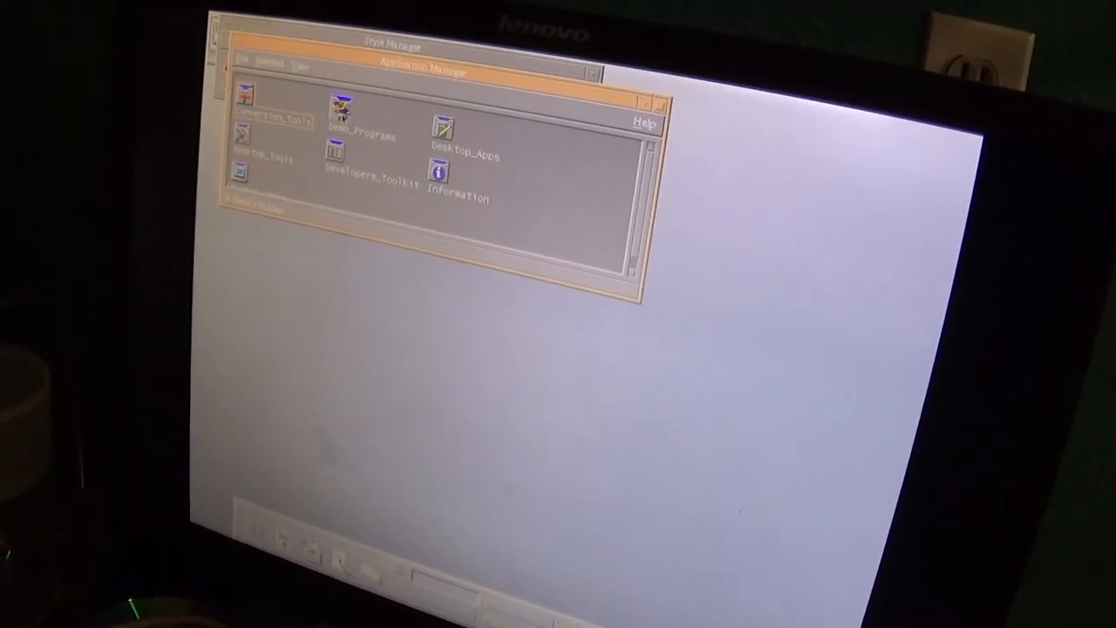
# Step: Browse the Desktop_Tools folder and return to the top-level application folders
pyautogui.doubleClick(340, 119)
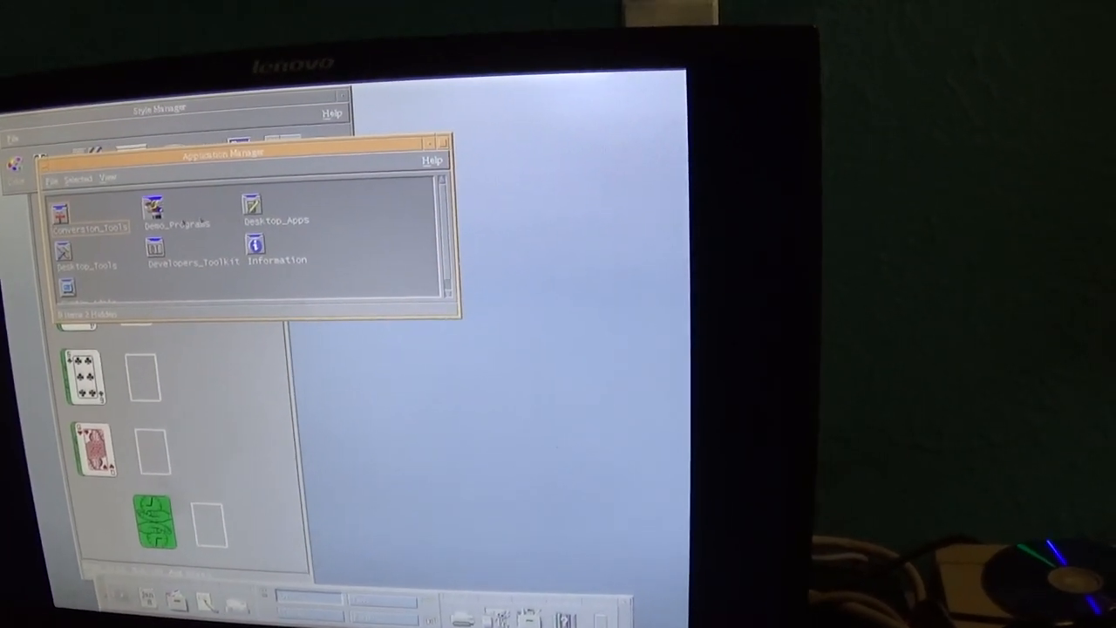
pyautogui.doubleClick(66, 253)
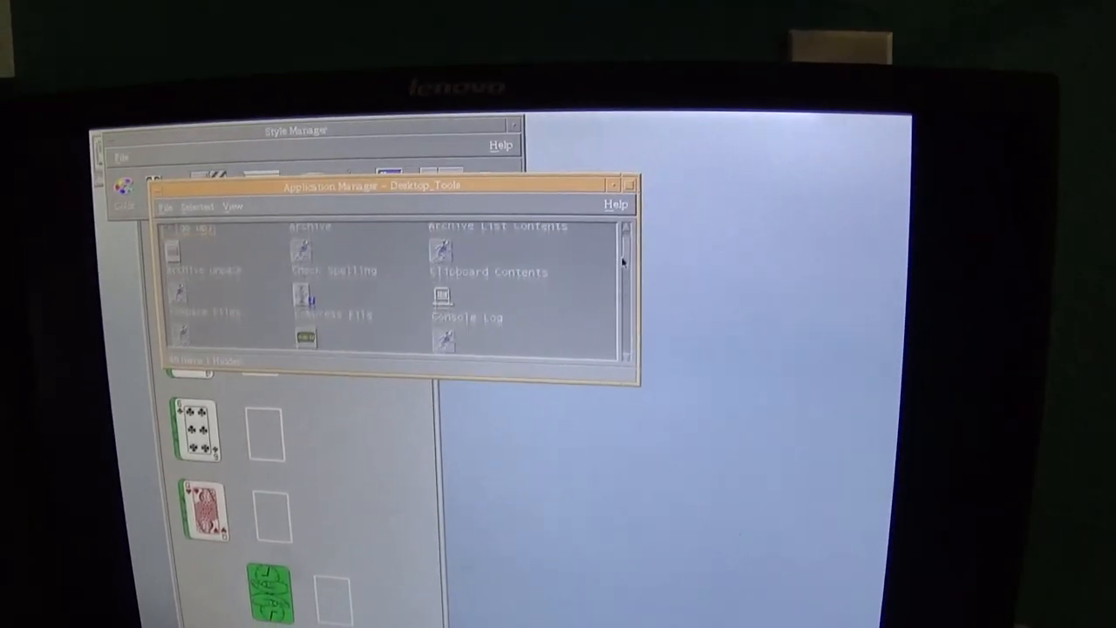
pyautogui.scroll(-3)
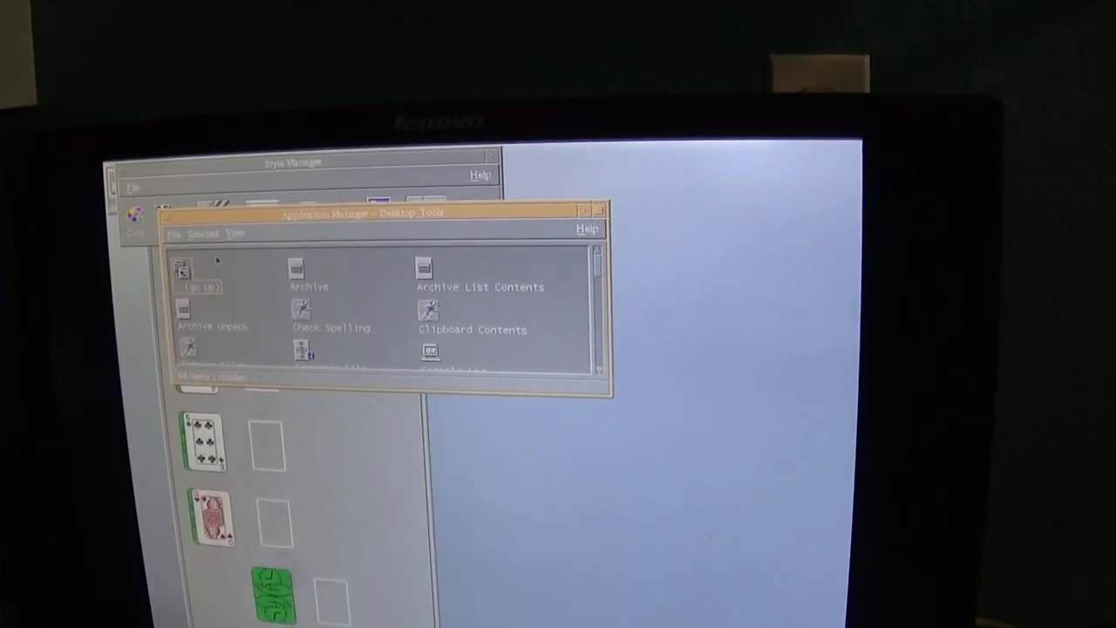
pyautogui.click(182, 270)
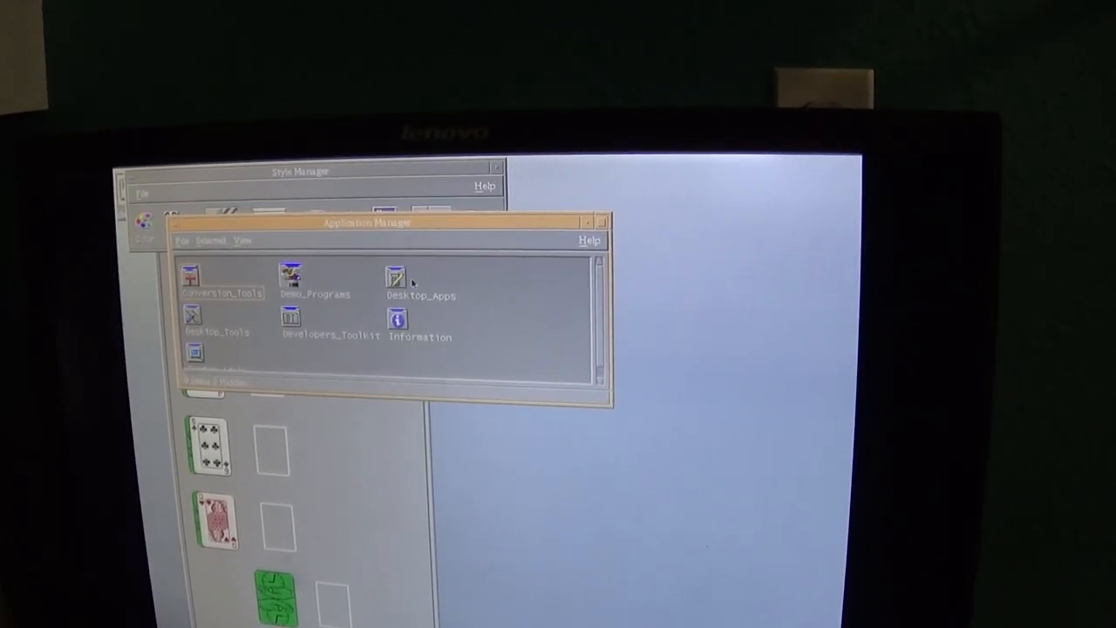
# Step: Browse through the Desktop_Apps folder's contents and go back up to the top level
pyautogui.doubleClick(394, 279)
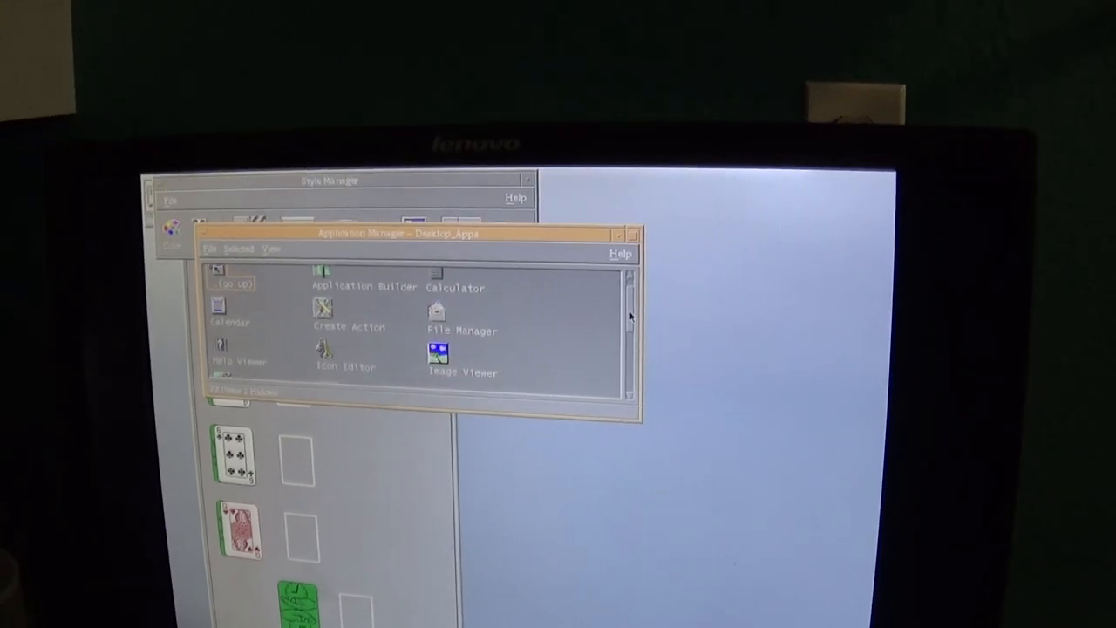
pyautogui.scroll(-3)
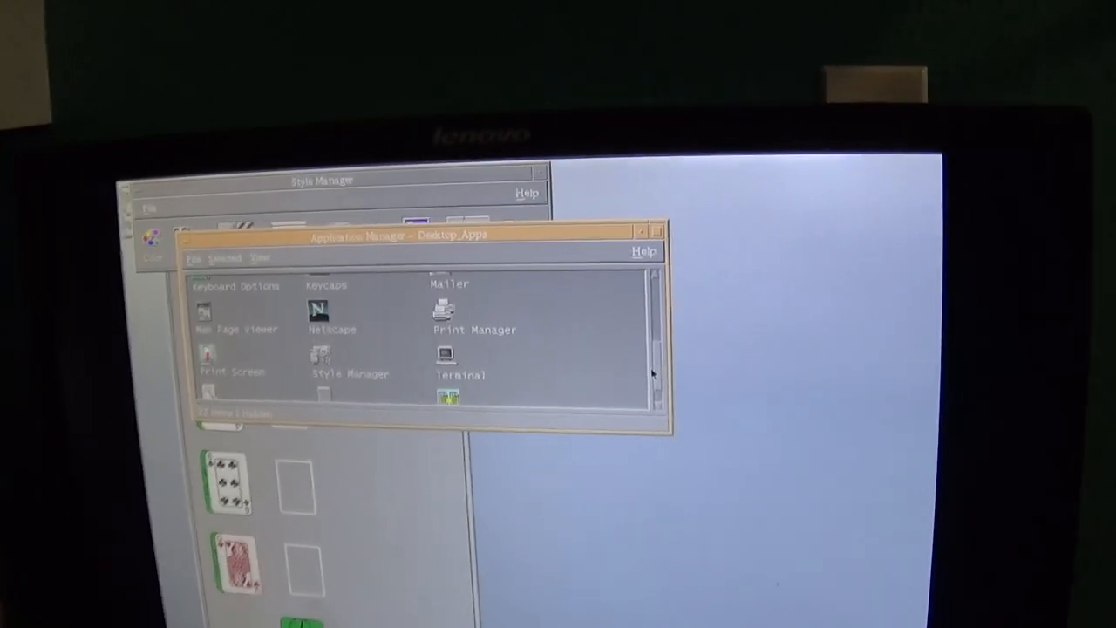
pyautogui.scroll(-3)
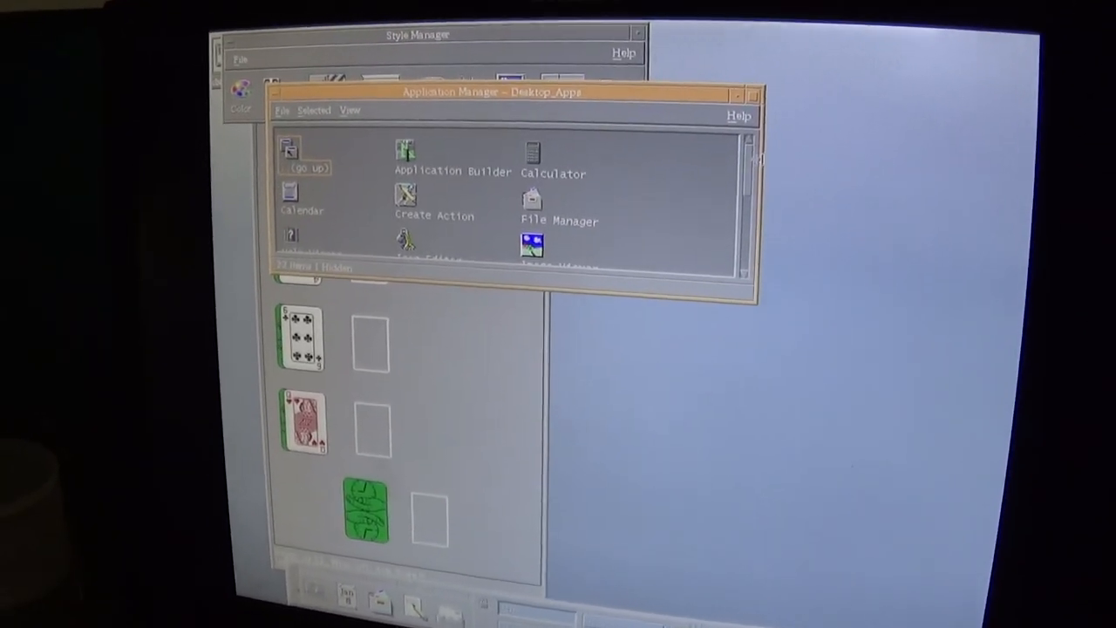
pyautogui.scroll(-3)
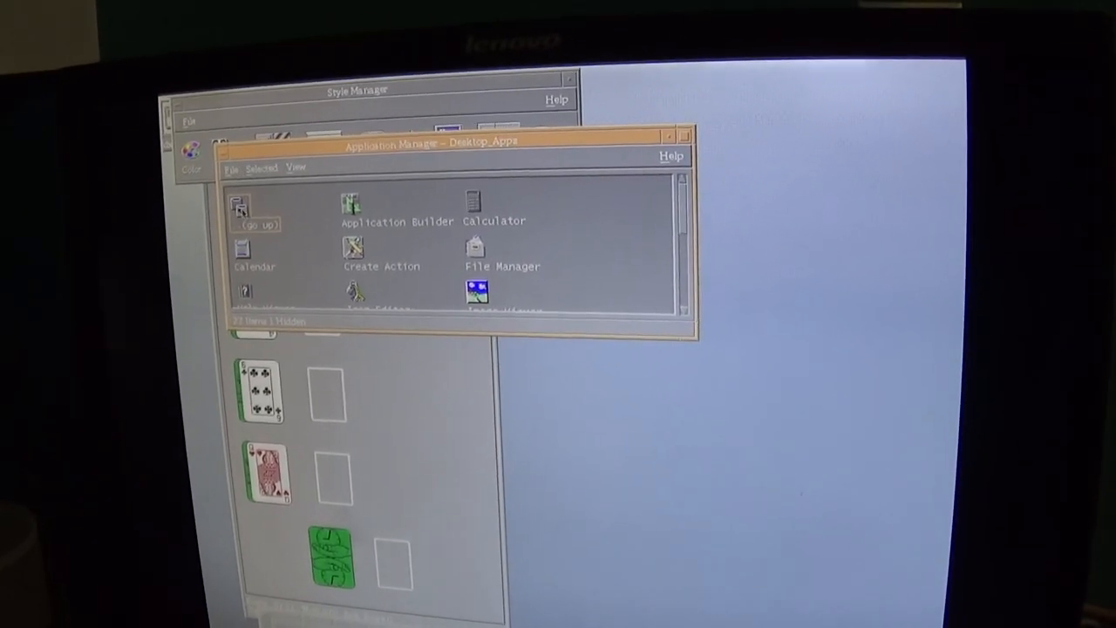
pyautogui.click(244, 209)
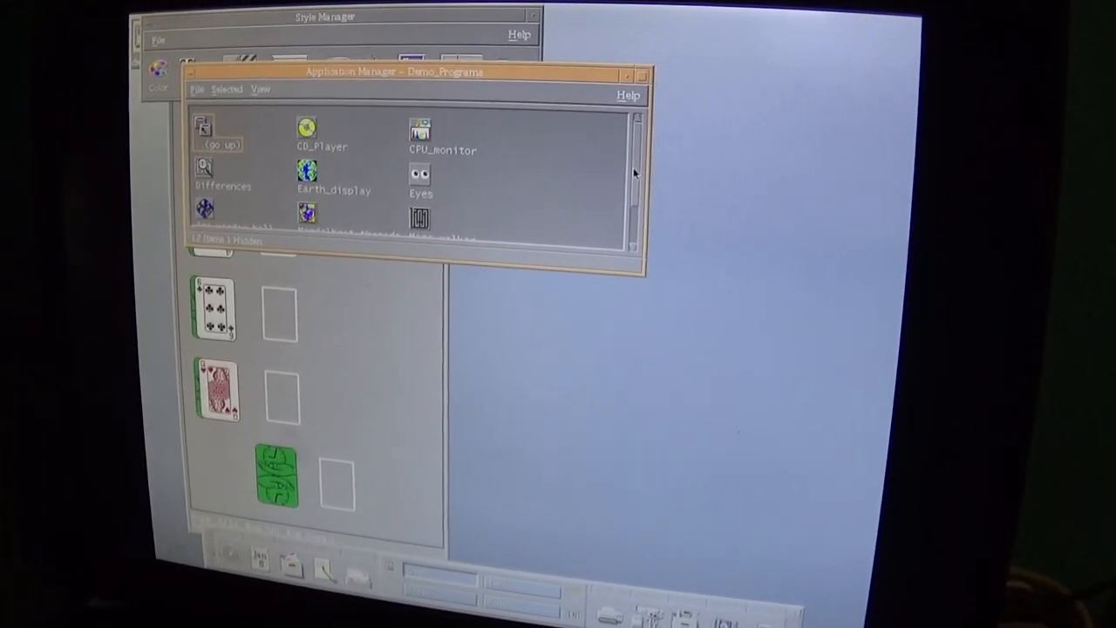
# Step: Leave Demo_Programs, enter the System_Admin folder, then bring Solitaire forward
pyautogui.scroll(-3)
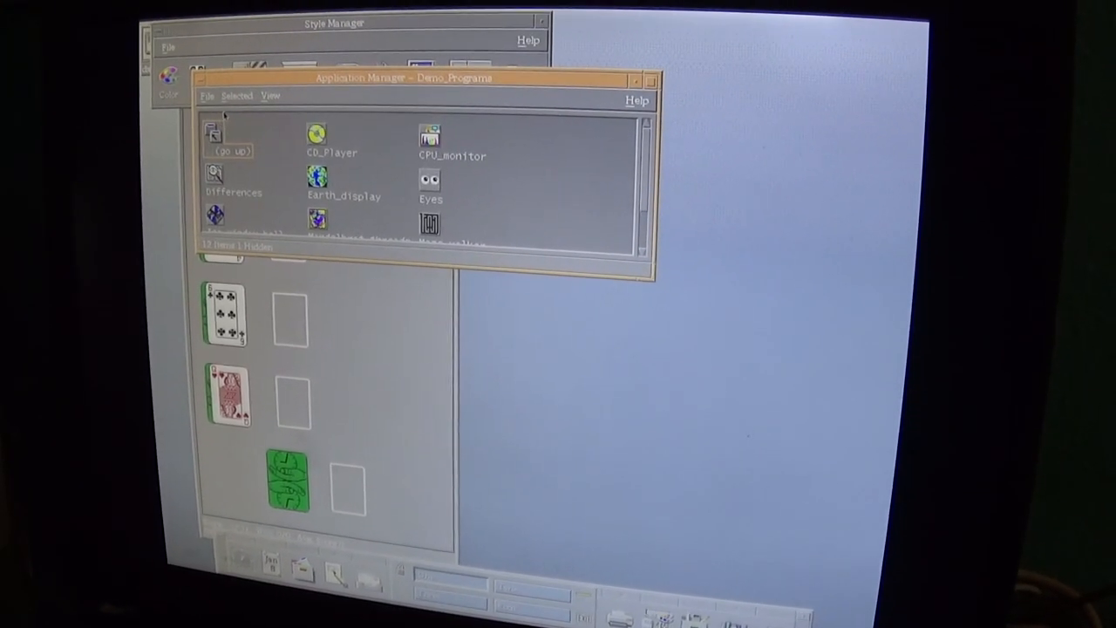
pyautogui.click(212, 136)
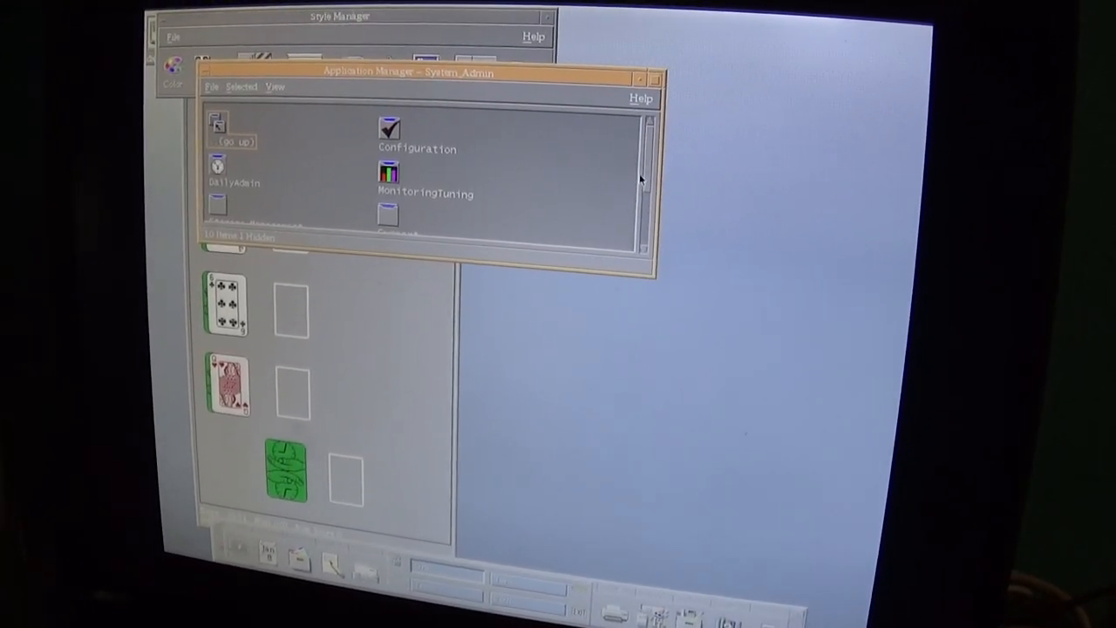
pyautogui.doubleClick(387, 131)
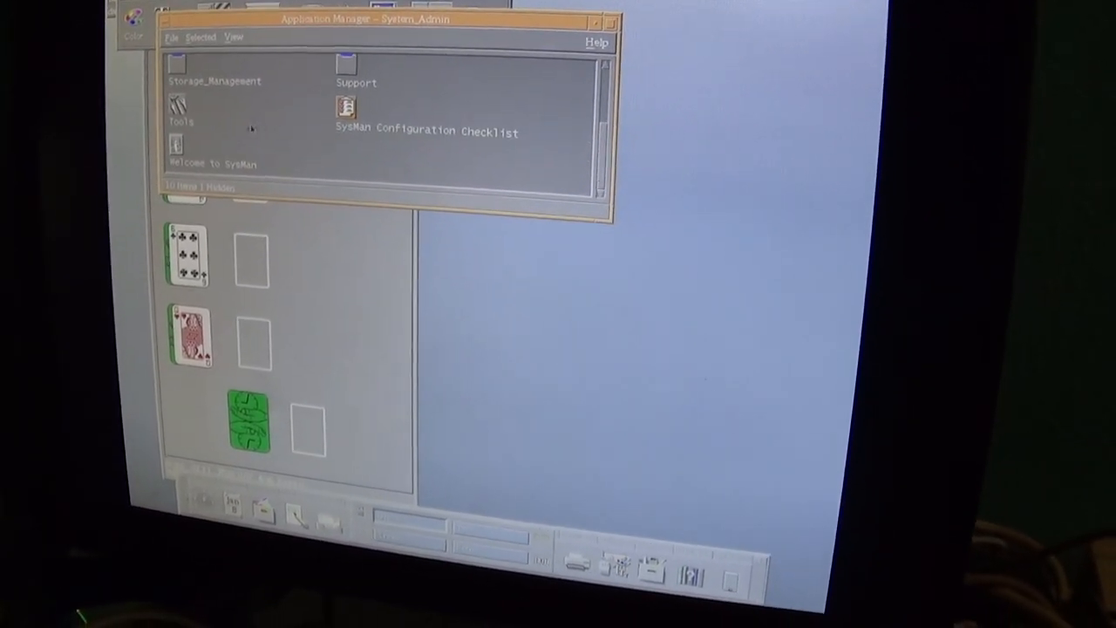
pyautogui.click(345, 109)
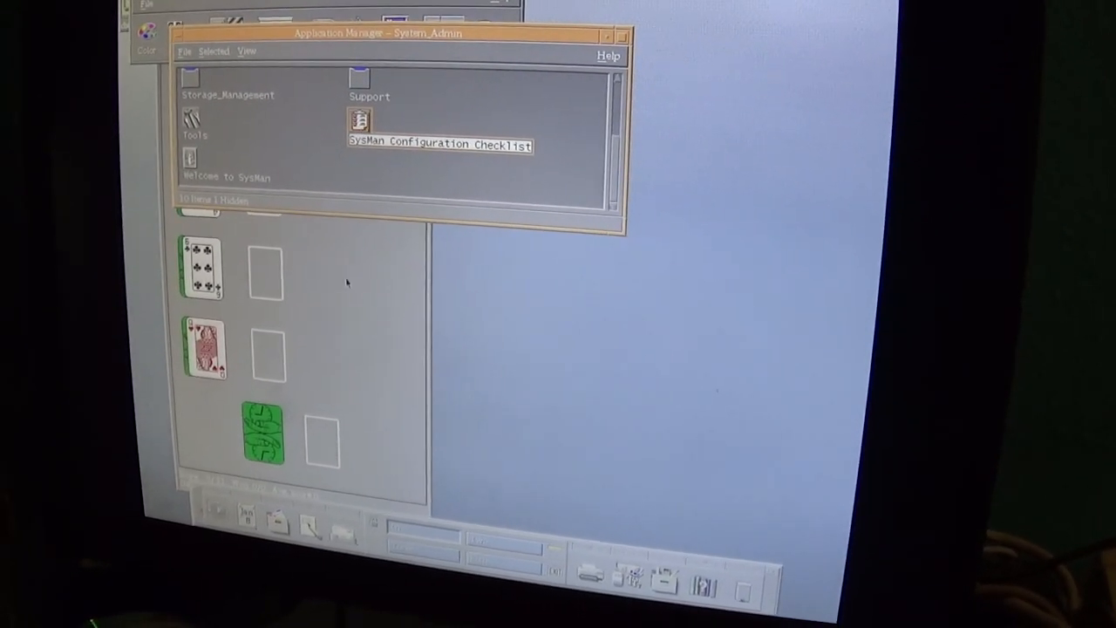
# Step: Choose a different solitaire variant from the Game Choices menu
pyautogui.click(199, 41)
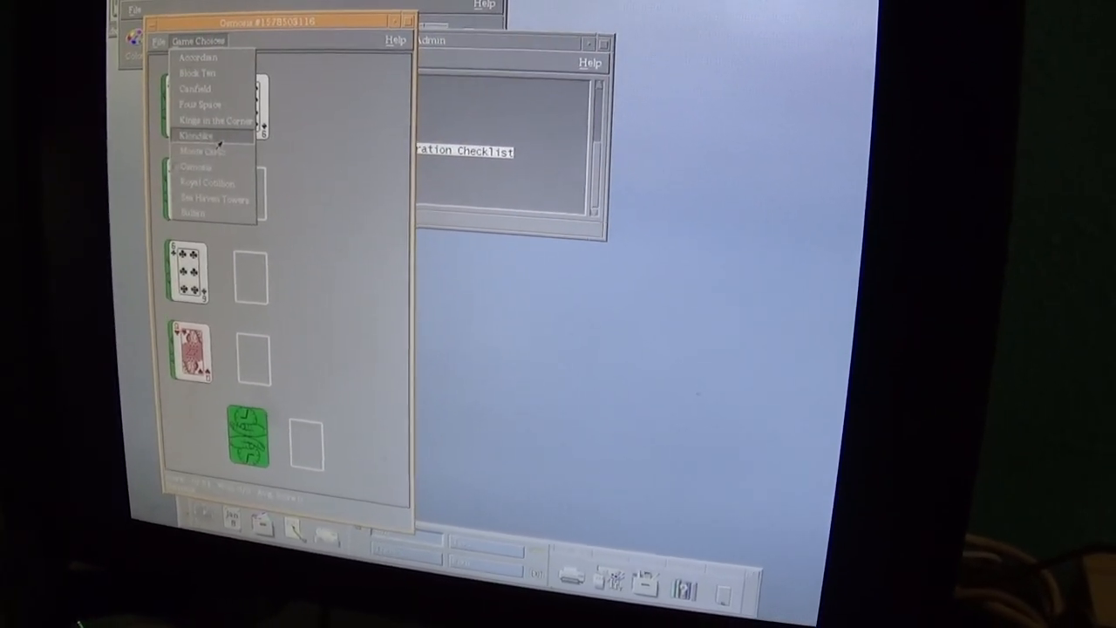
pyautogui.click(195, 136)
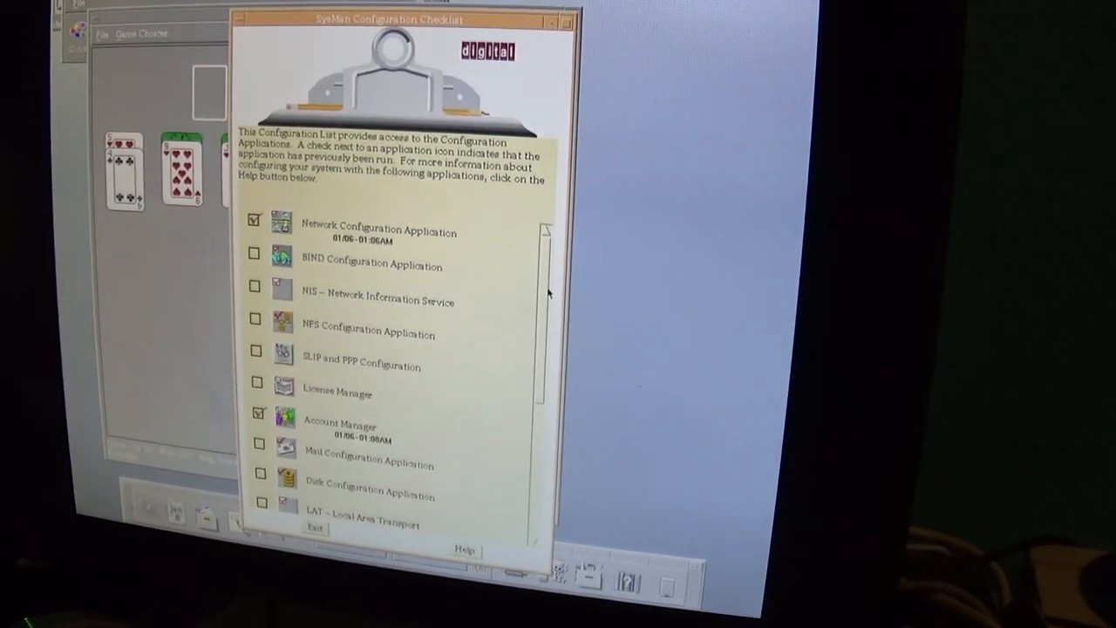
# Step: Scroll the configuration application list down to Printer Configuration
pyautogui.scroll(-3)
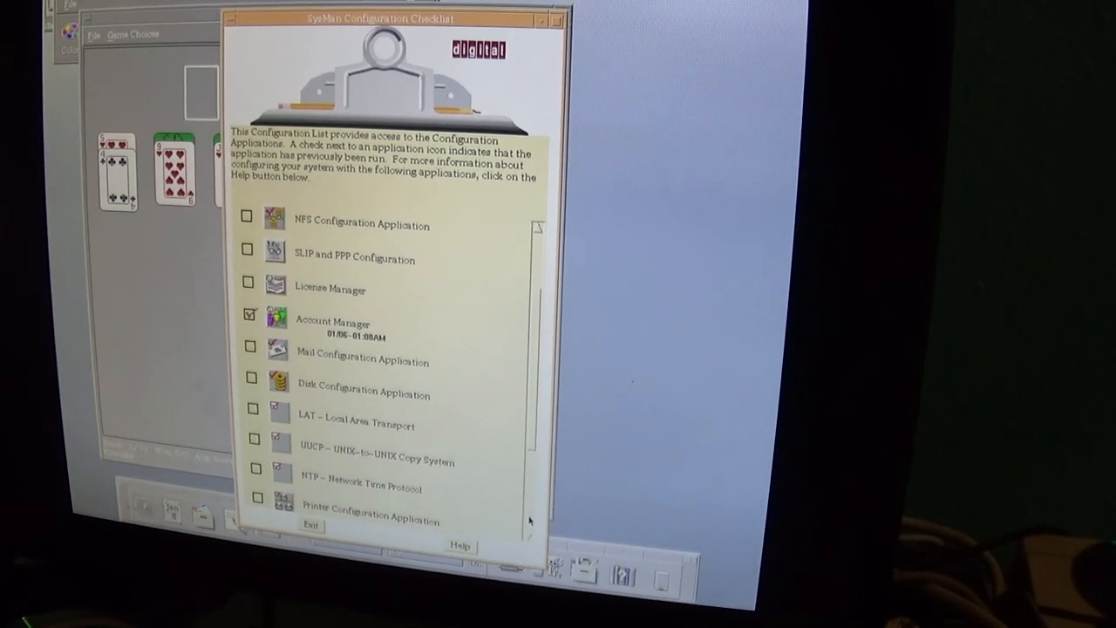
pyautogui.scroll(-3)
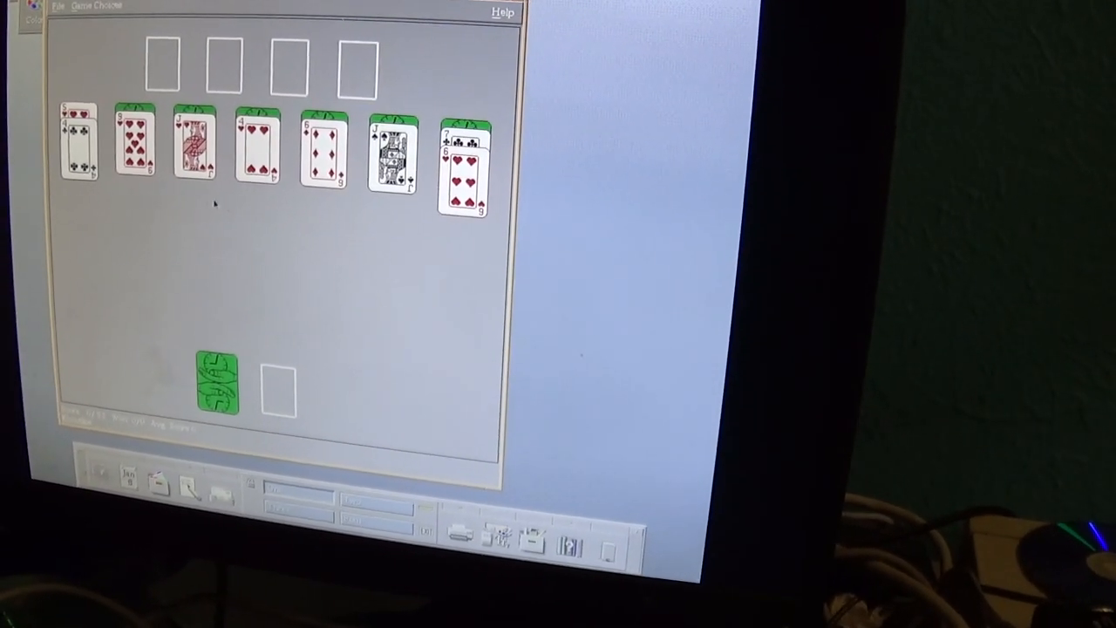
# Step: Show the Screen saver settings in Style Manager
pyautogui.click(217, 384)
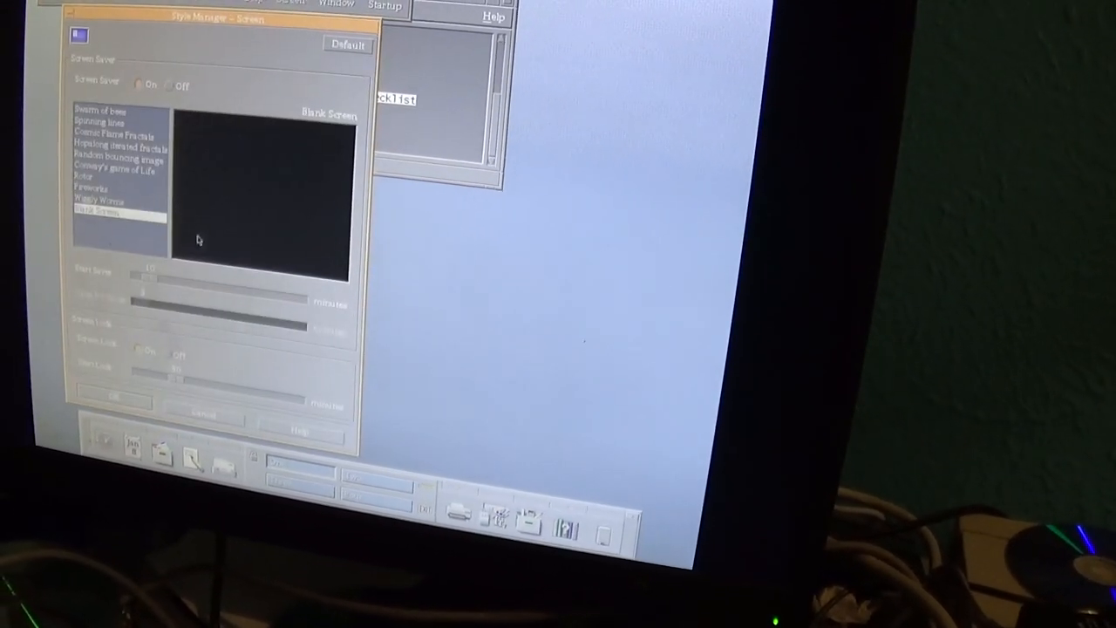
# Step: Preview Cosmic Flame Fractals, Spinning lines, Swarm of bees and one more saver
pyautogui.click(103, 206)
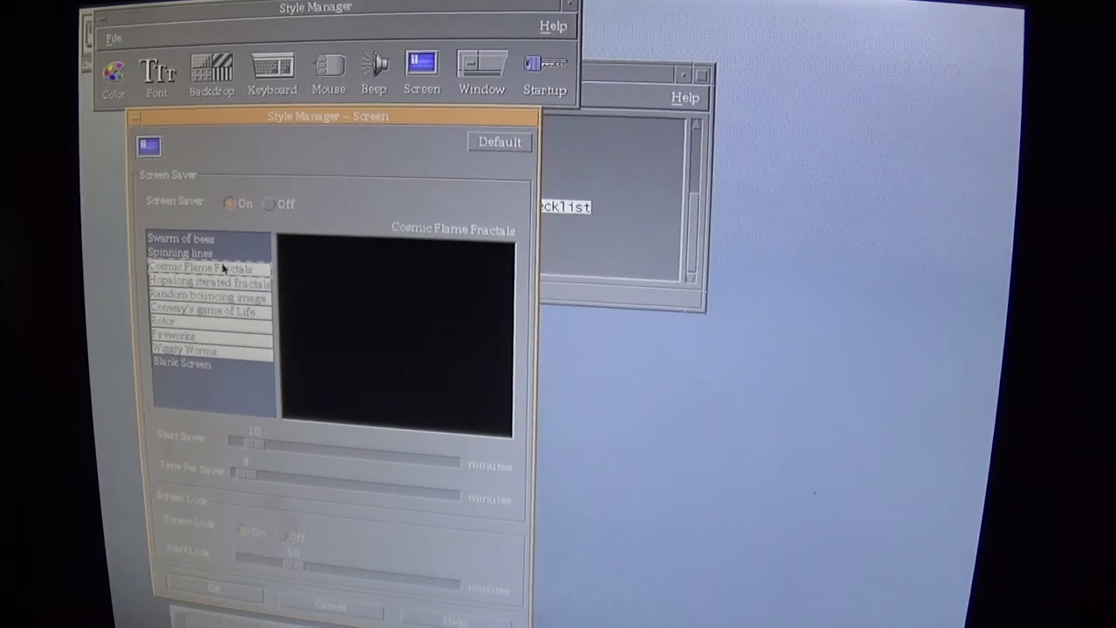
pyautogui.click(201, 269)
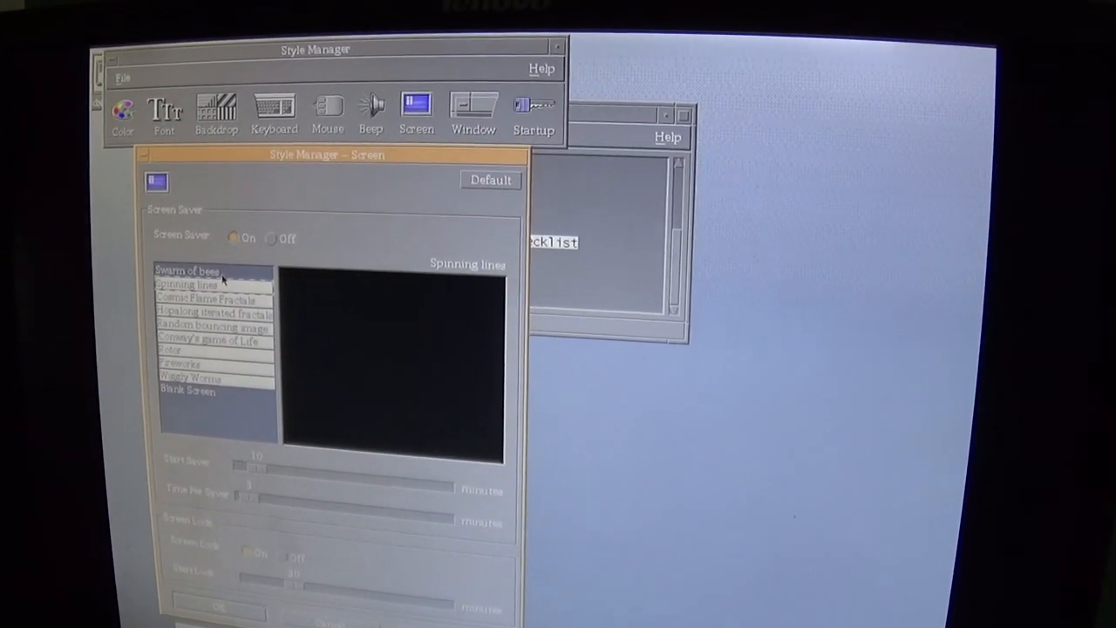
pyautogui.click(185, 282)
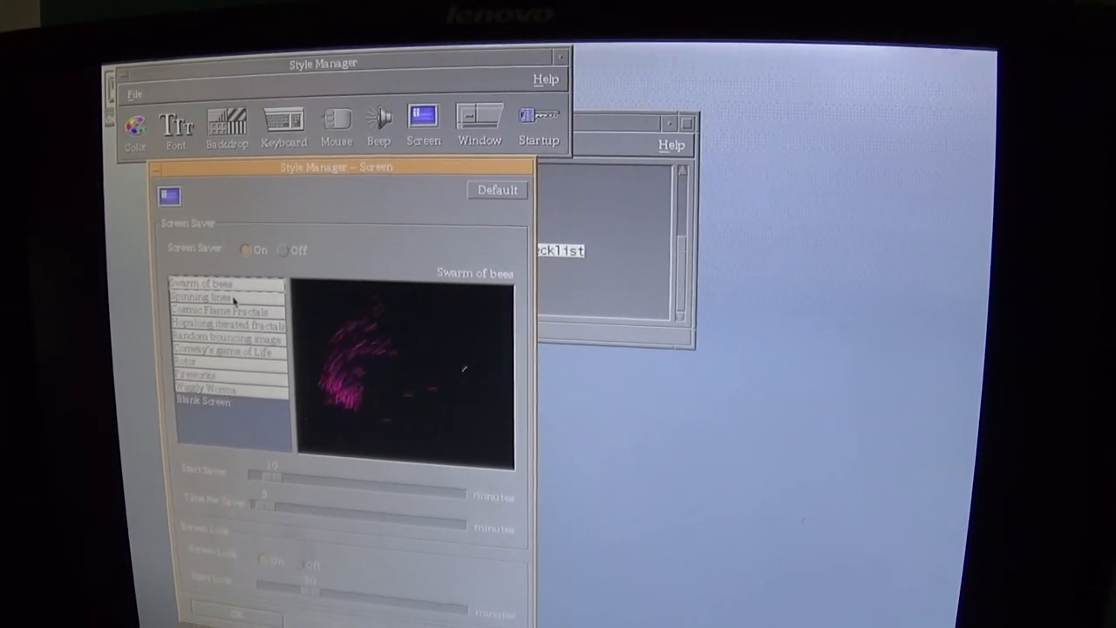
pyautogui.click(206, 290)
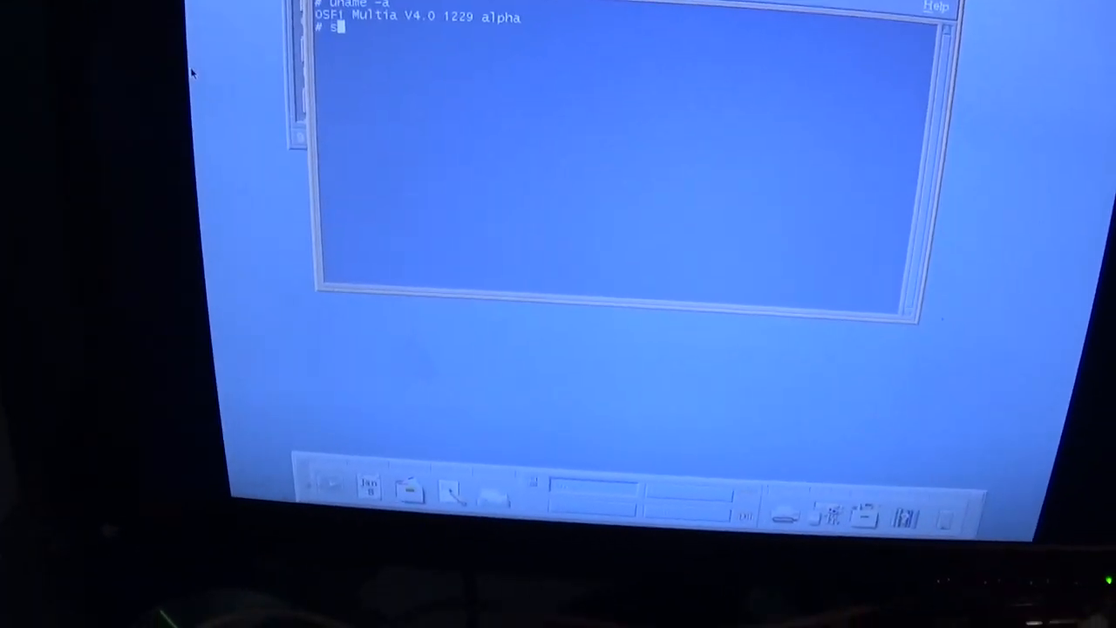
# Step: Run 'shutdown -h now' to halt the system immediately
pyautogui.write('hutdo')
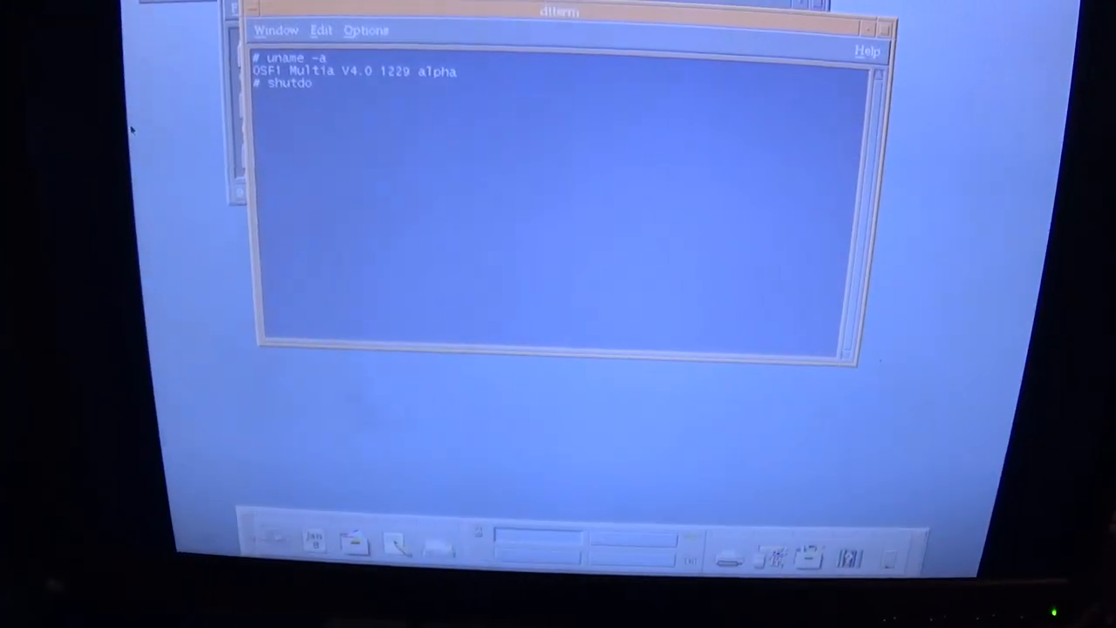
pyautogui.write('wn -h now')
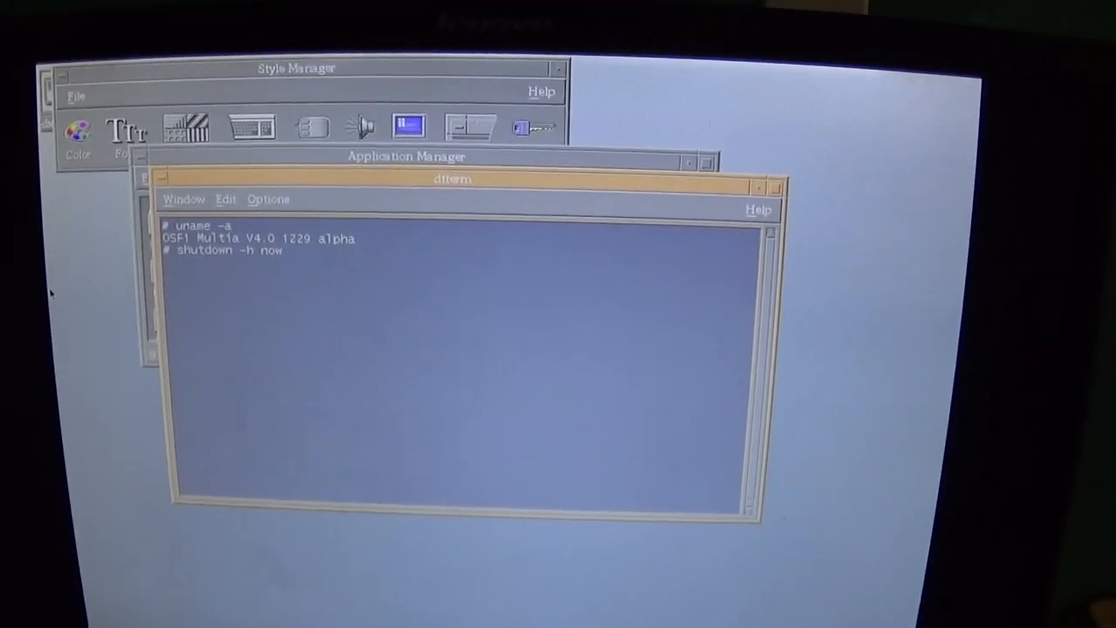
pyautogui.press('Return')
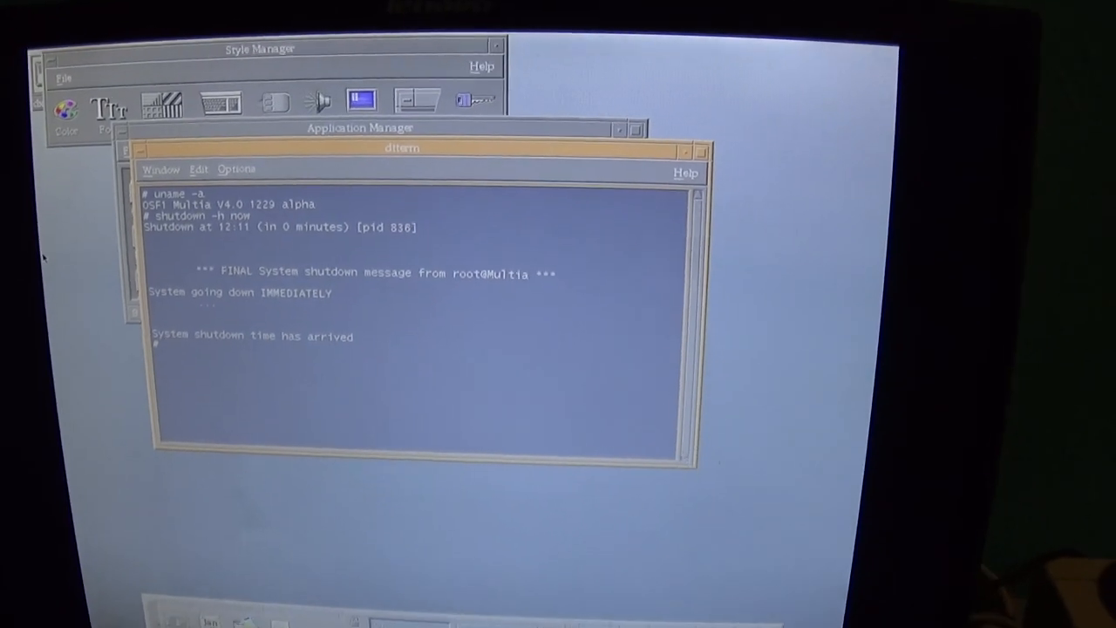